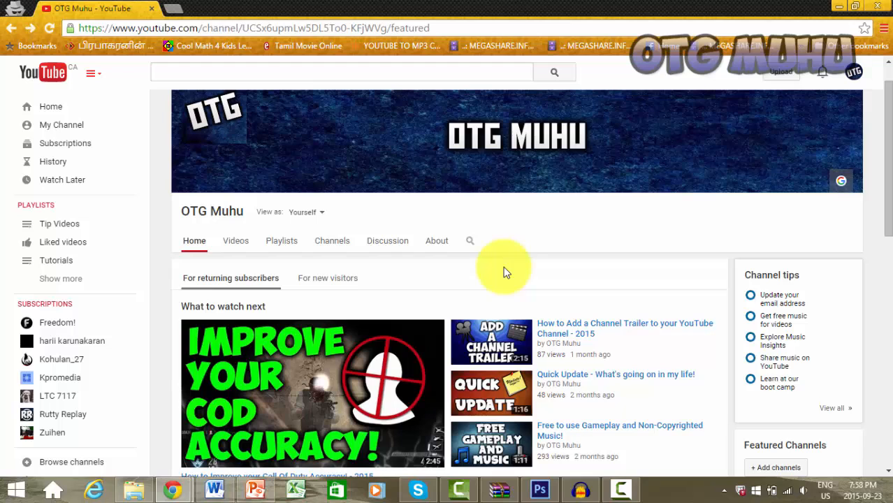
Scroll back to the OTG Muhu banner and choose Edit channel art from its pencil menu
{"action": "scroll", "scroll_direction": "down", "scroll_amount": 3}
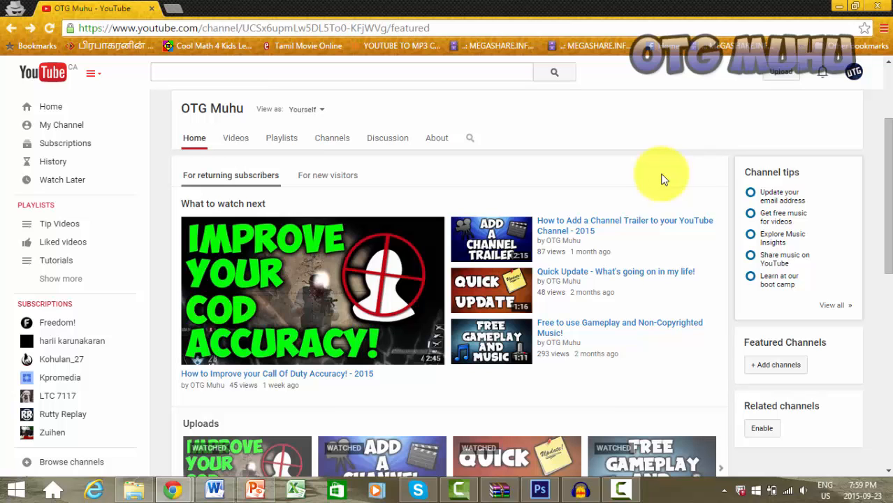
{"action": "scroll", "scroll_direction": "down", "scroll_amount": 3}
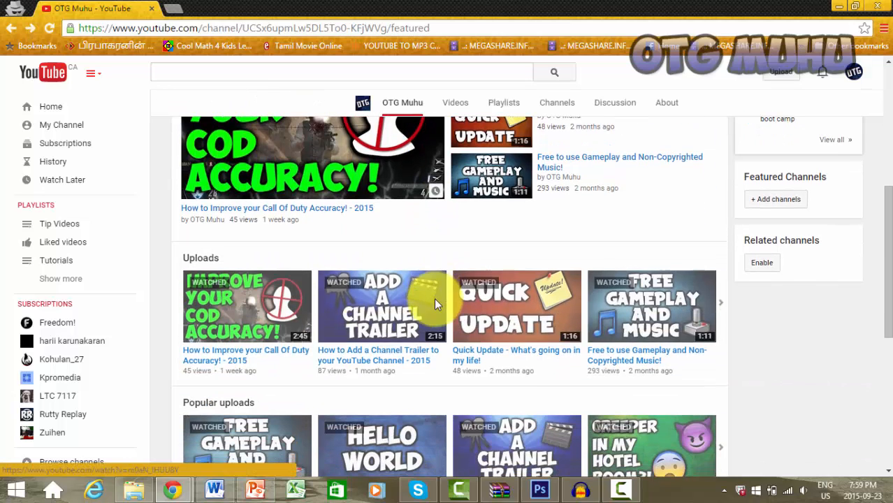
{"action": "scroll", "scroll_direction": "down", "scroll_amount": 3}
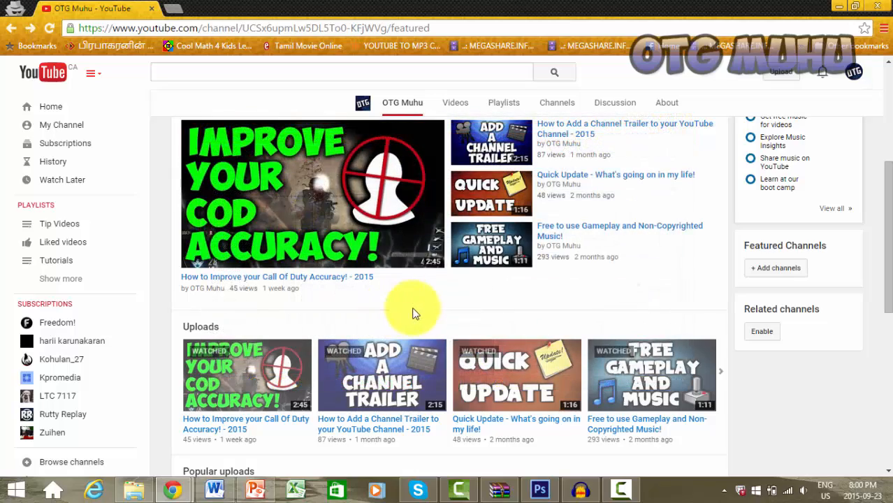
{"action": "scroll", "scroll_direction": "up", "scroll_amount": 3}
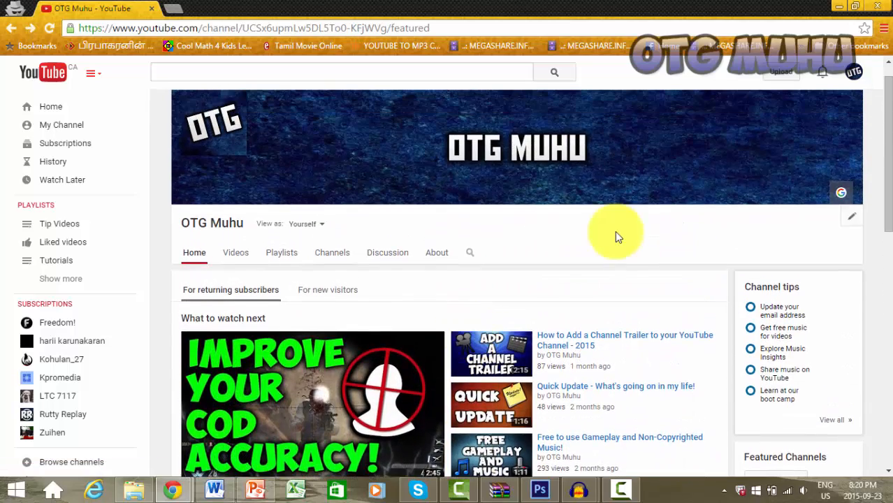
{"action": "scroll", "scroll_direction": "up", "scroll_amount": 3}
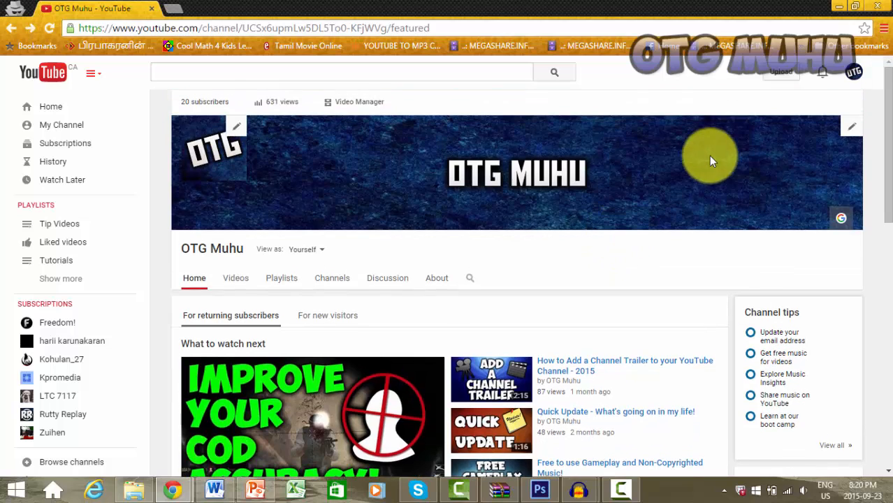
{"action": "mouse_move", "coordinate": [216, 157]}
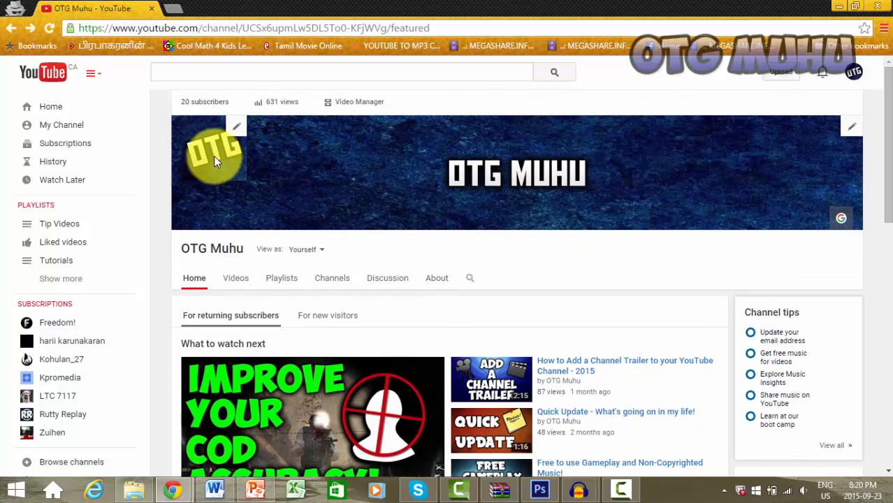
{"action": "mouse_move", "coordinate": [847, 133]}
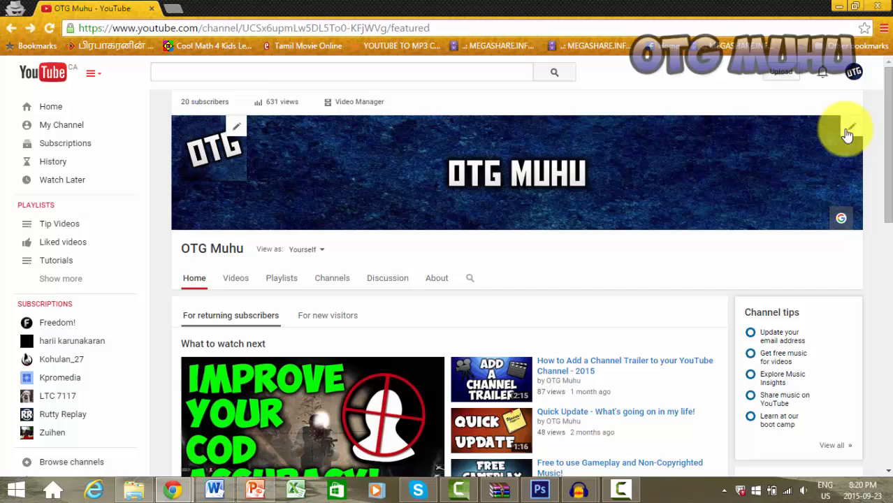
{"action": "left_click", "coordinate": [850, 126]}
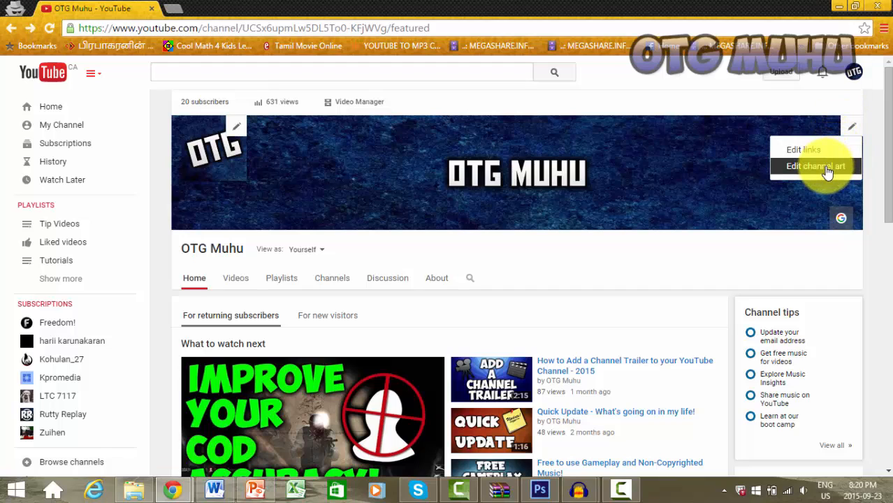
{"action": "left_click", "coordinate": [815, 166]}
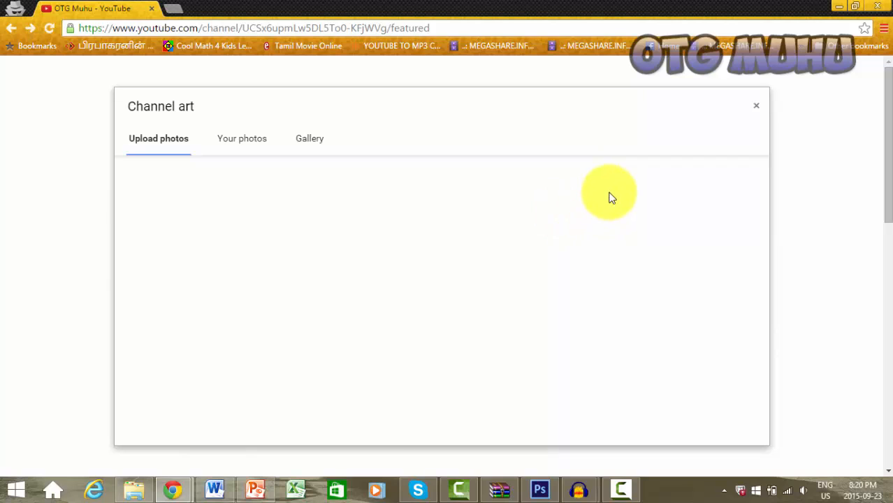
Browse the upload, Your photos and Gallery tabs of the Channel art dialog
{"action": "left_click", "coordinate": [157, 139]}
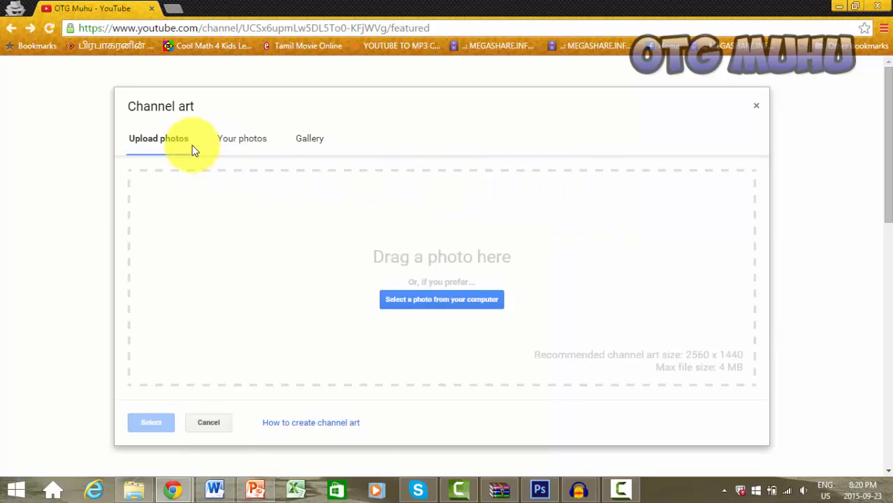
{"action": "mouse_move", "coordinate": [271, 152]}
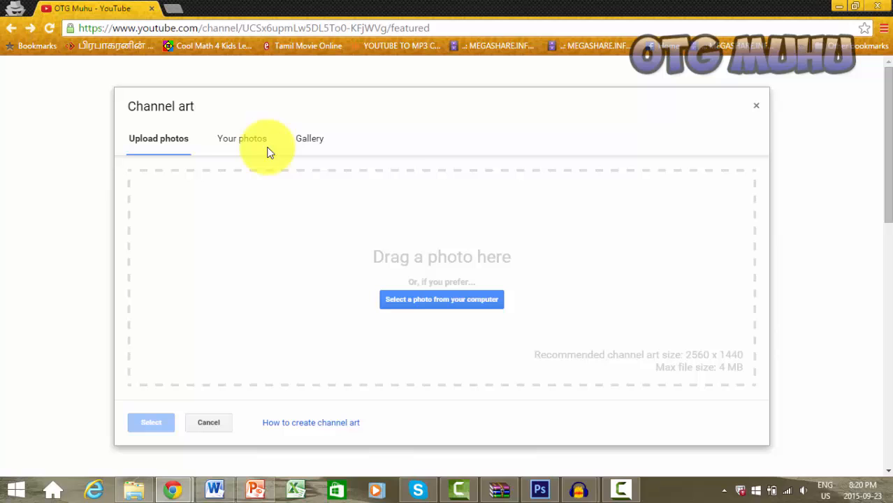
{"action": "left_click", "coordinate": [242, 138]}
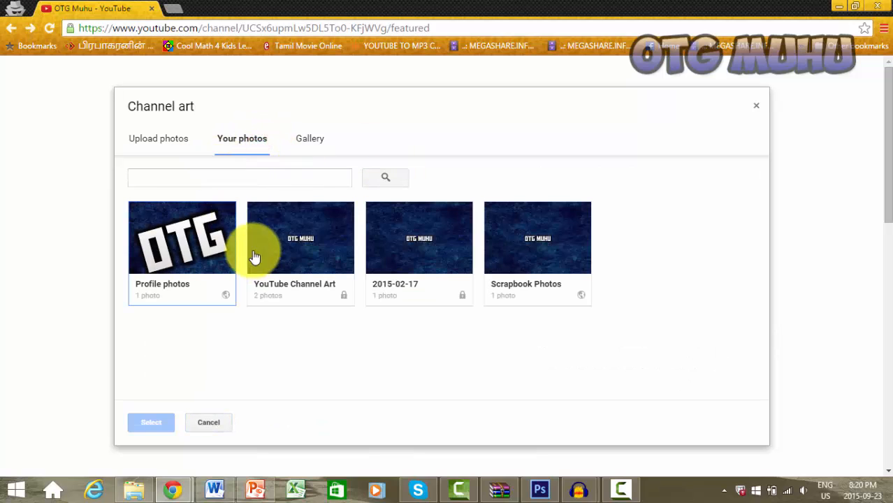
{"action": "left_click", "coordinate": [309, 138]}
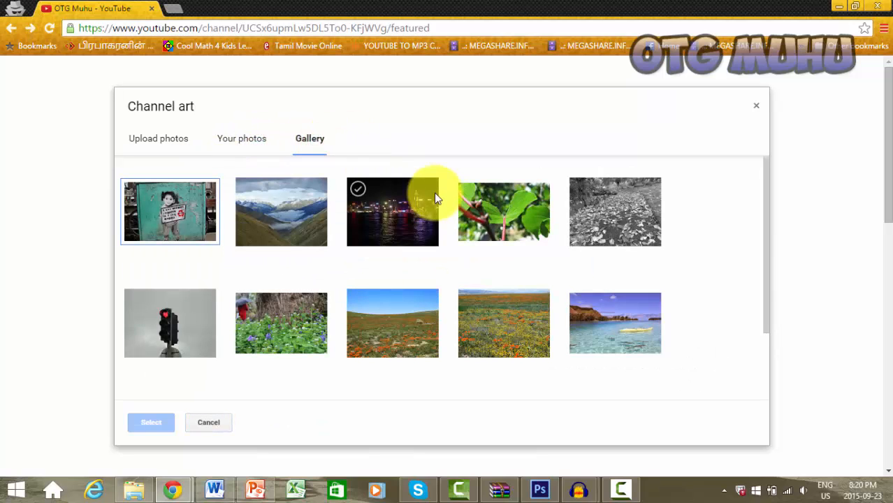
{"action": "mouse_move", "coordinate": [401, 237]}
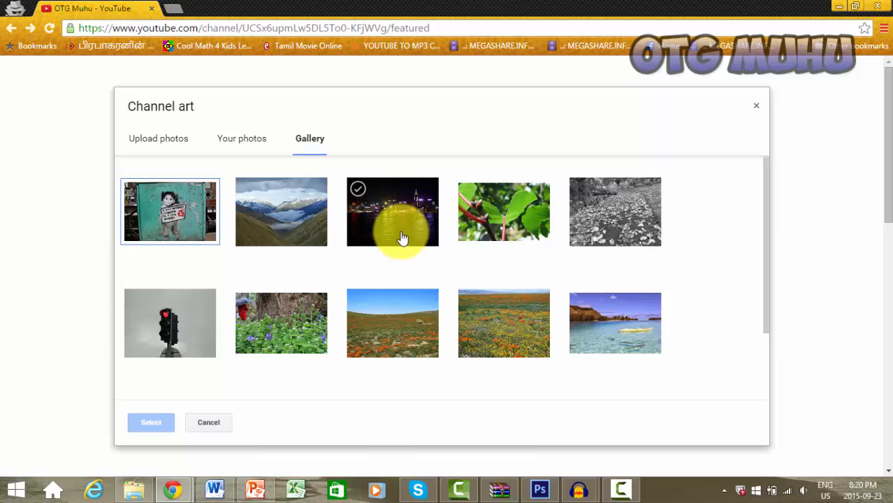
{"action": "mouse_move", "coordinate": [470, 204]}
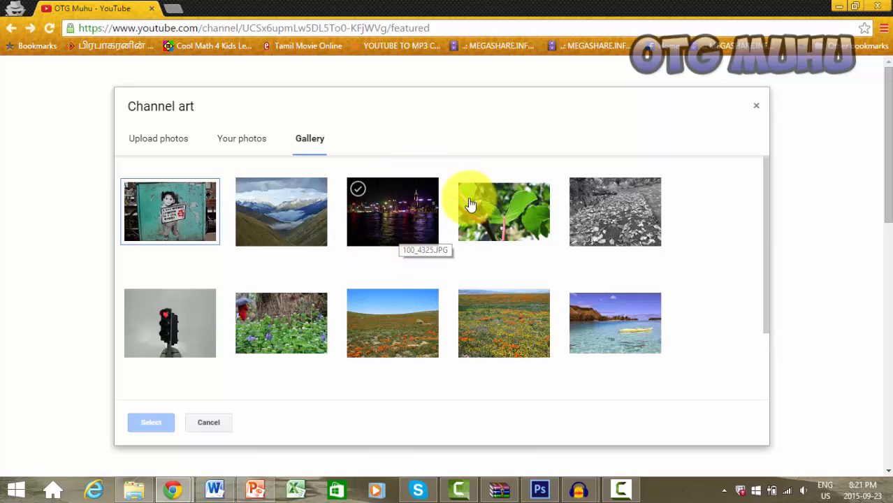
{"action": "mouse_move", "coordinate": [392, 211]}
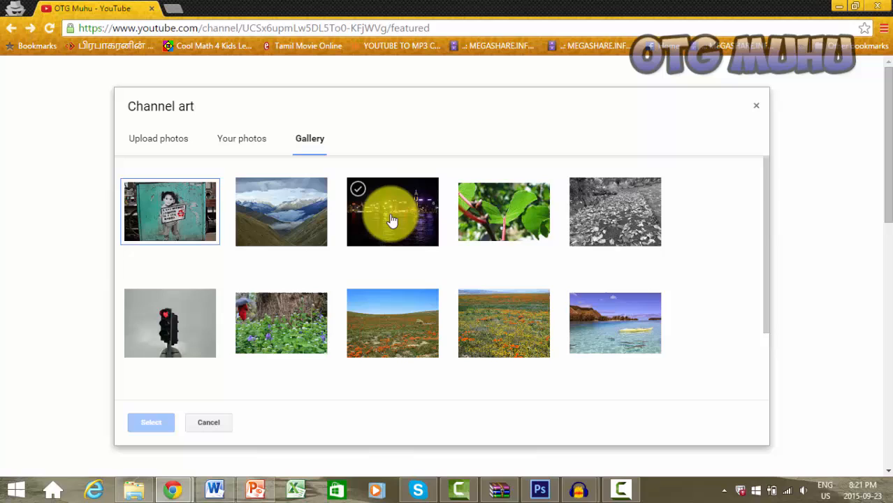
Select the night city skyline photo, check its crop, and view desktop, TV and mobile previews
{"action": "left_click", "coordinate": [392, 211]}
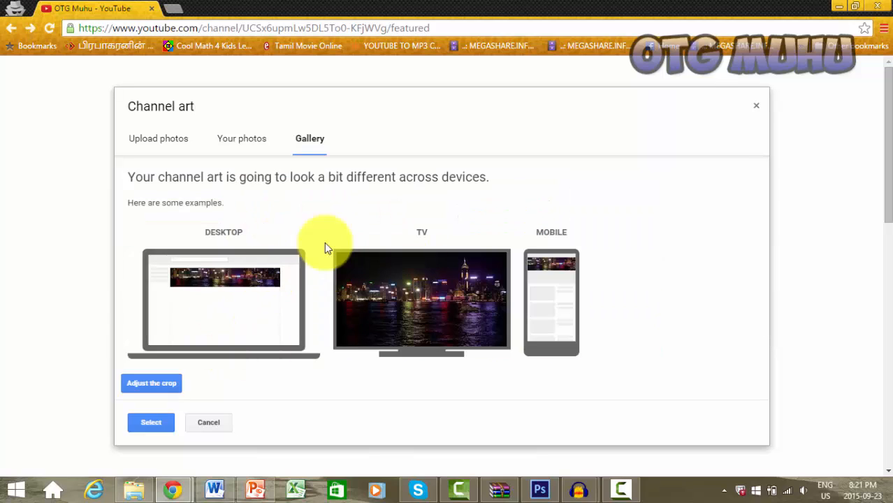
{"action": "mouse_move", "coordinate": [165, 382]}
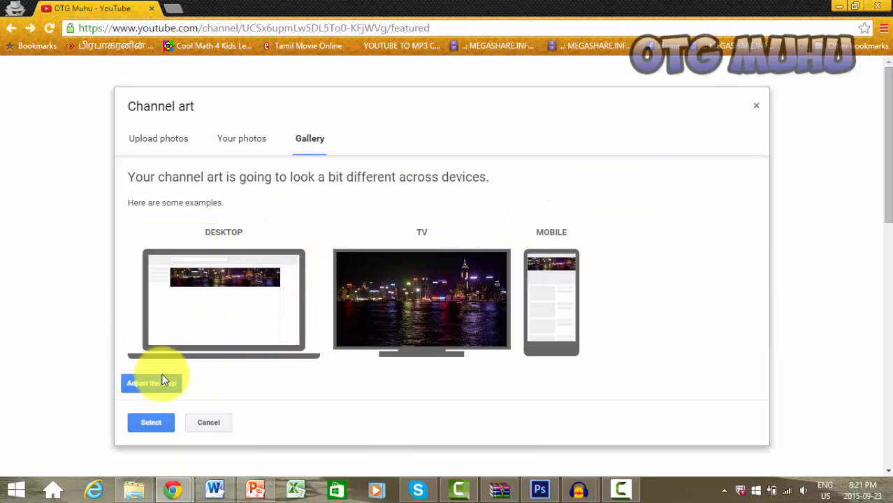
{"action": "left_click", "coordinate": [151, 382]}
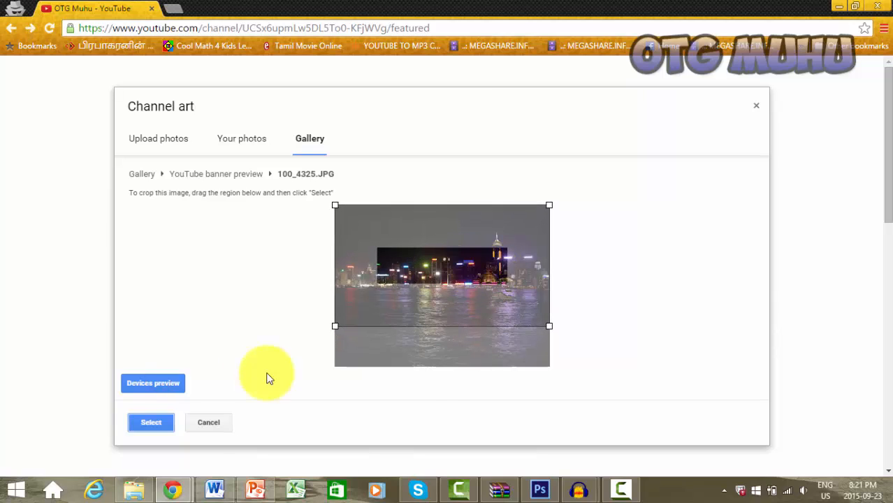
{"action": "left_click", "coordinate": [152, 383]}
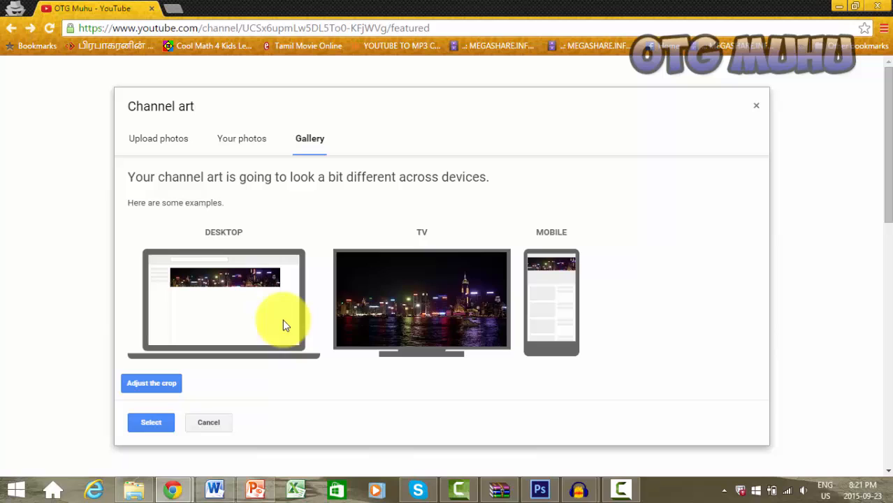
{"action": "mouse_move", "coordinate": [600, 271]}
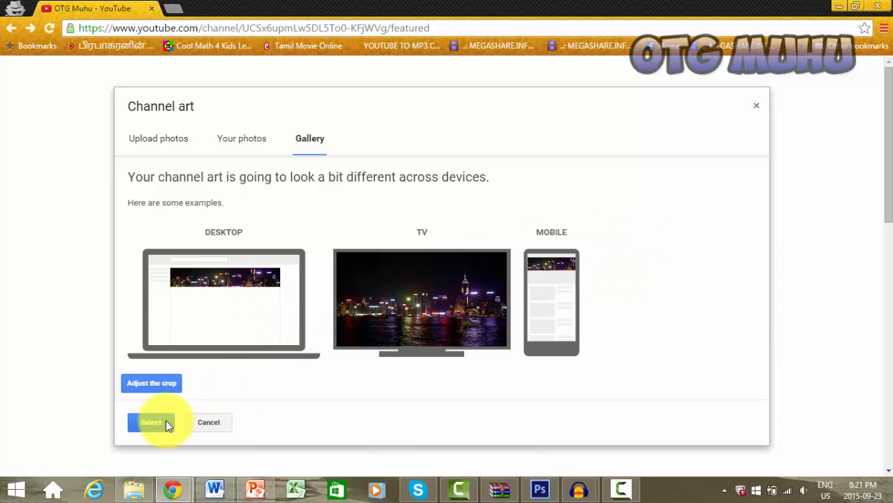
{"action": "mouse_move", "coordinate": [209, 422]}
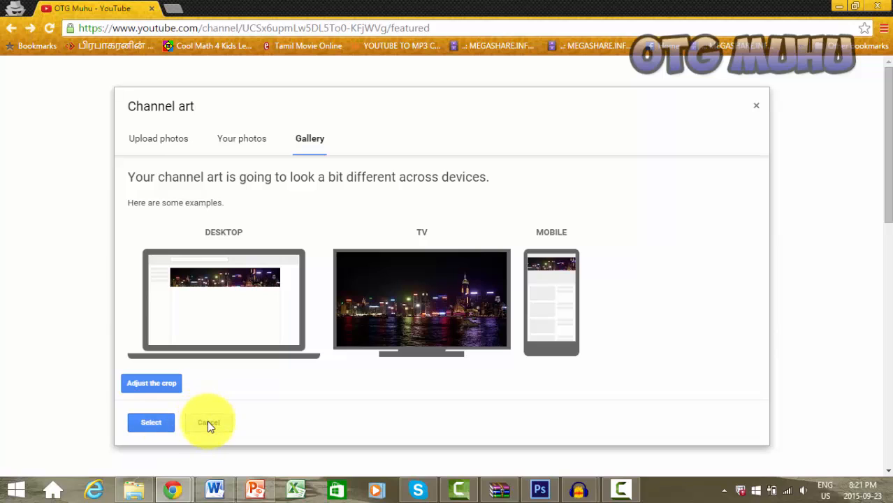
Dismiss the skyline photo preview, returning to the empty upload area
{"action": "left_click", "coordinate": [158, 138]}
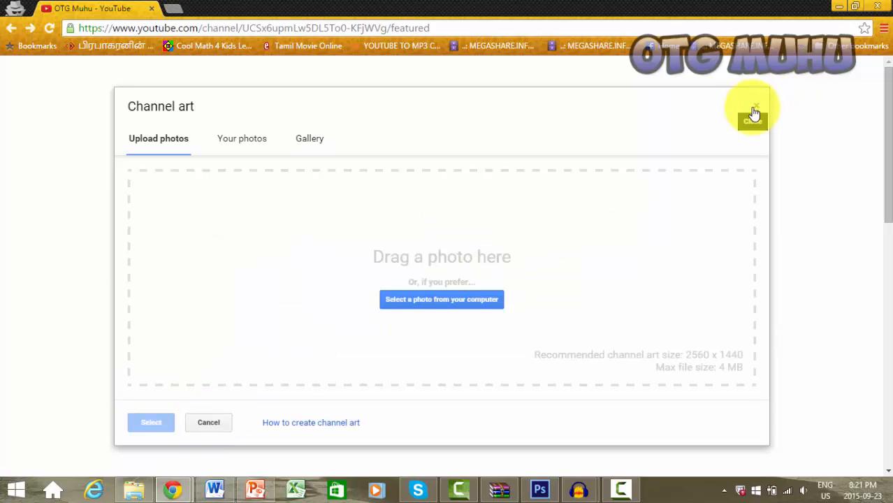
{"action": "mouse_move", "coordinate": [882, 63]}
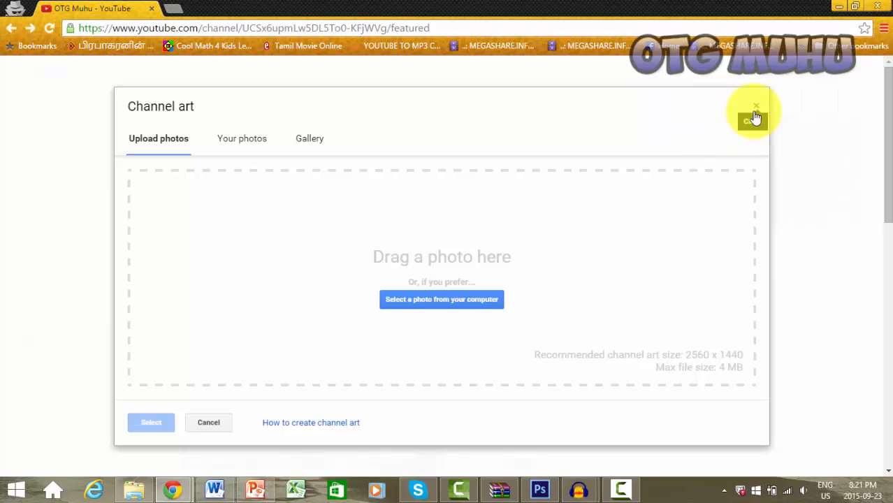
{"action": "mouse_move", "coordinate": [245, 384]}
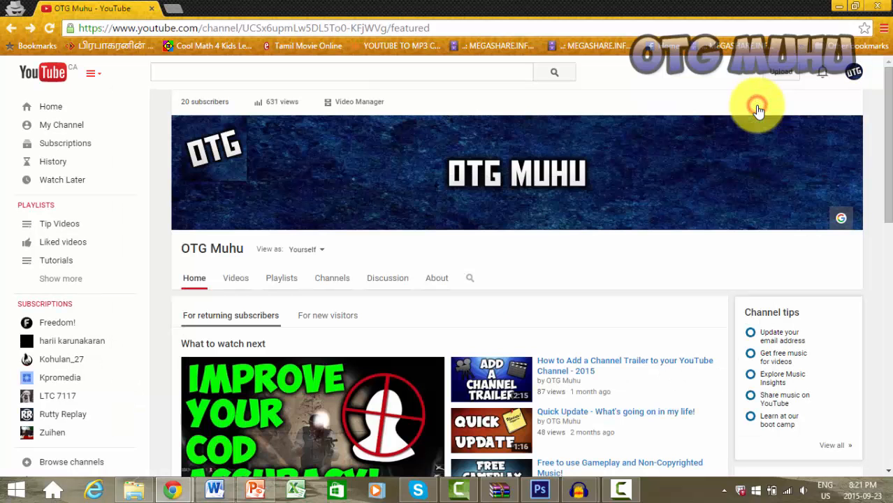
{"action": "mouse_move", "coordinate": [409, 149]}
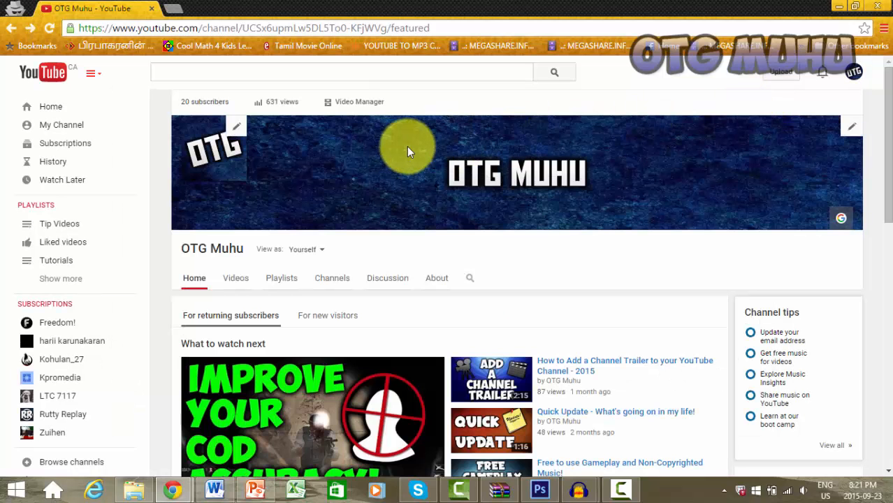
{"action": "mouse_move", "coordinate": [416, 234]}
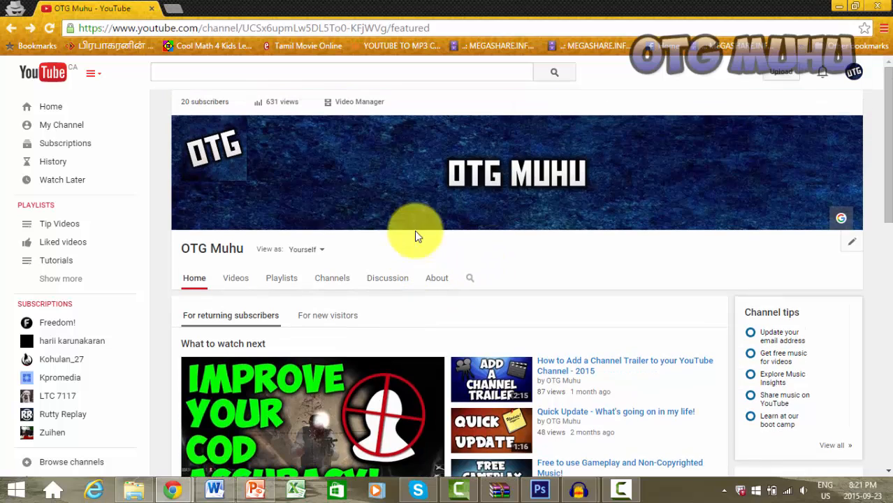
{"action": "mouse_move", "coordinate": [258, 157]}
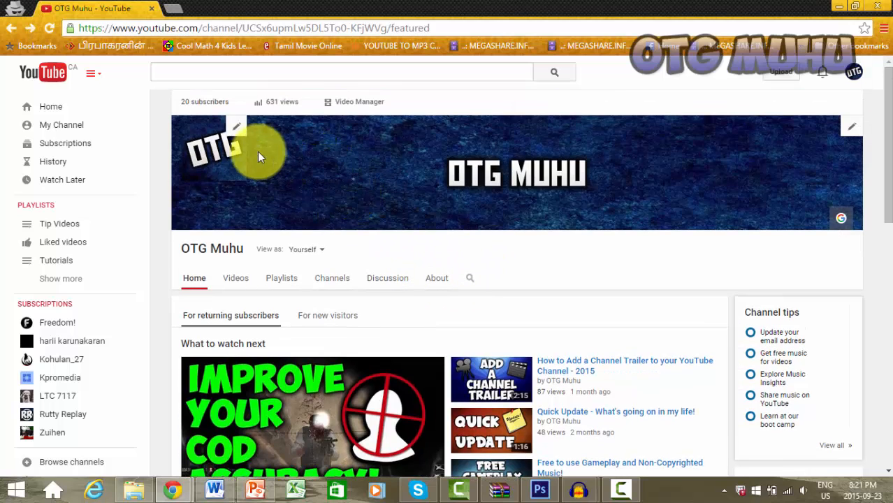
{"action": "mouse_move", "coordinate": [240, 133]}
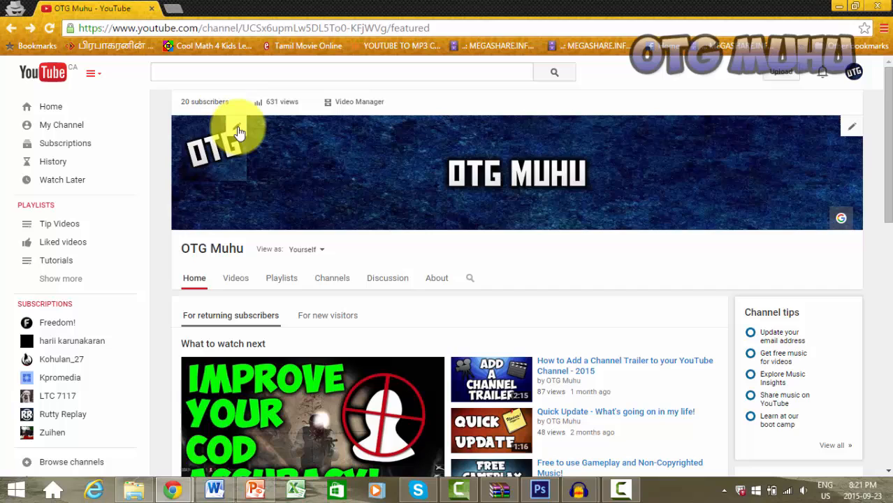
Follow the channel icon edit to Google+ and open the profile photo chooser
{"action": "left_click", "coordinate": [222, 140]}
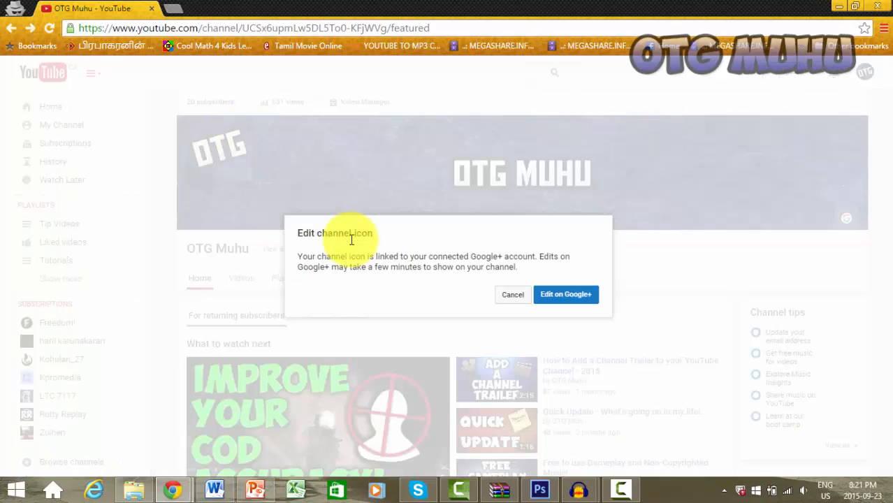
{"action": "mouse_move", "coordinate": [489, 255]}
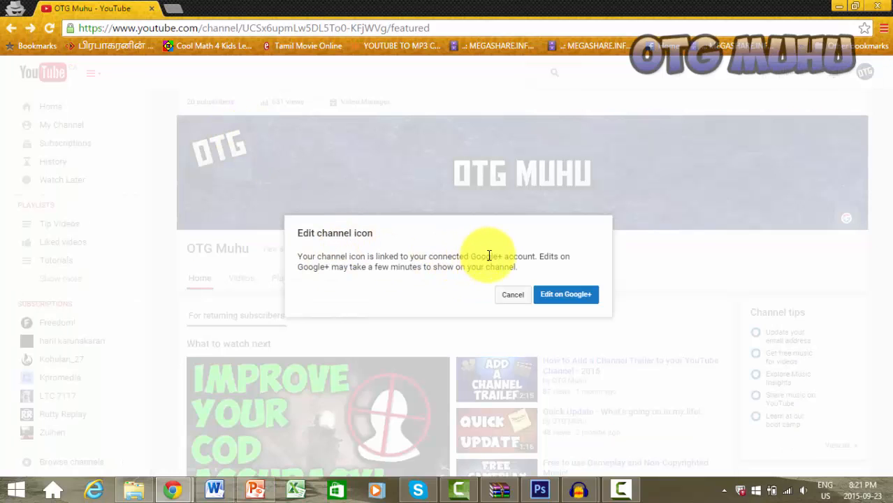
{"action": "mouse_move", "coordinate": [523, 255]}
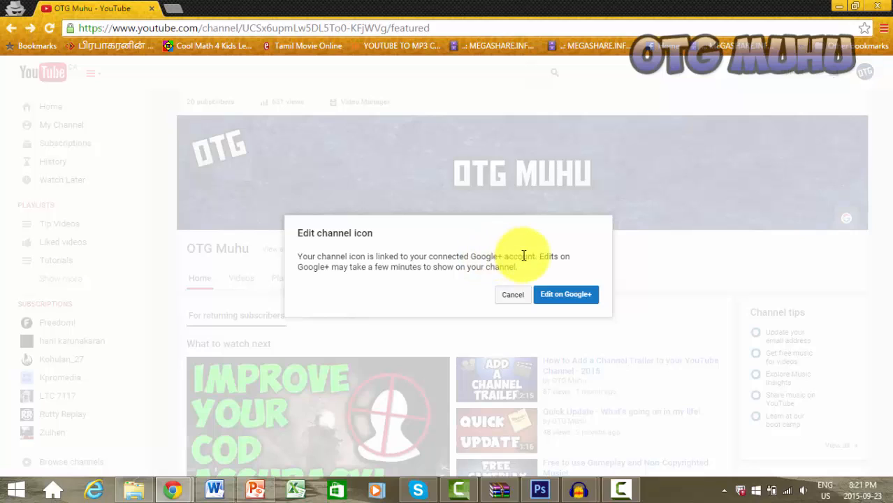
{"action": "mouse_move", "coordinate": [566, 294]}
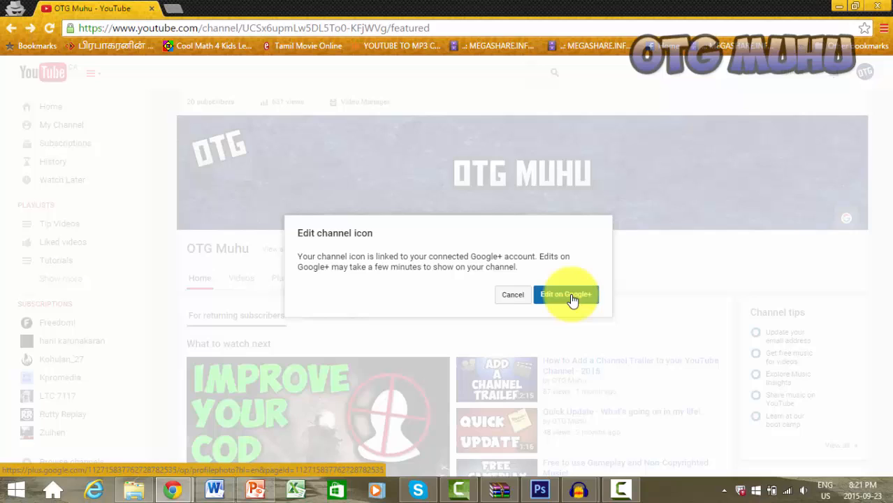
{"action": "left_click", "coordinate": [565, 294]}
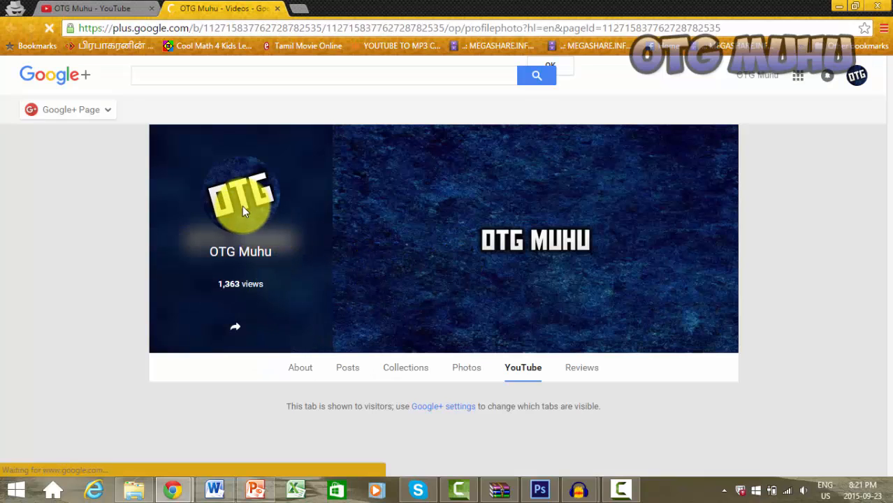
{"action": "left_click", "coordinate": [240, 203]}
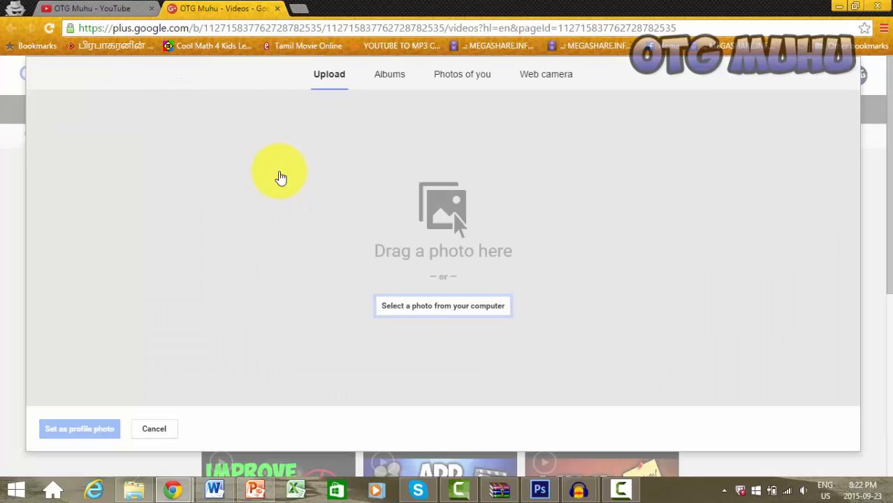
{"action": "mouse_move", "coordinate": [402, 136]}
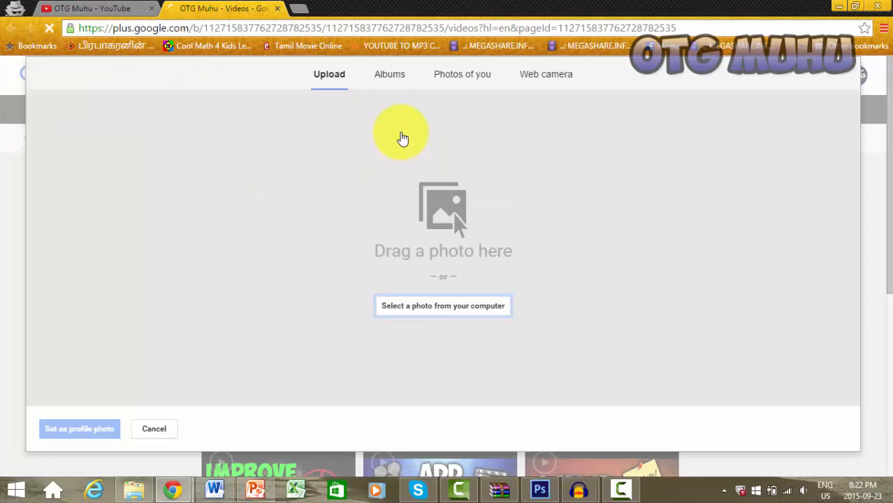
{"action": "mouse_move", "coordinate": [447, 305]}
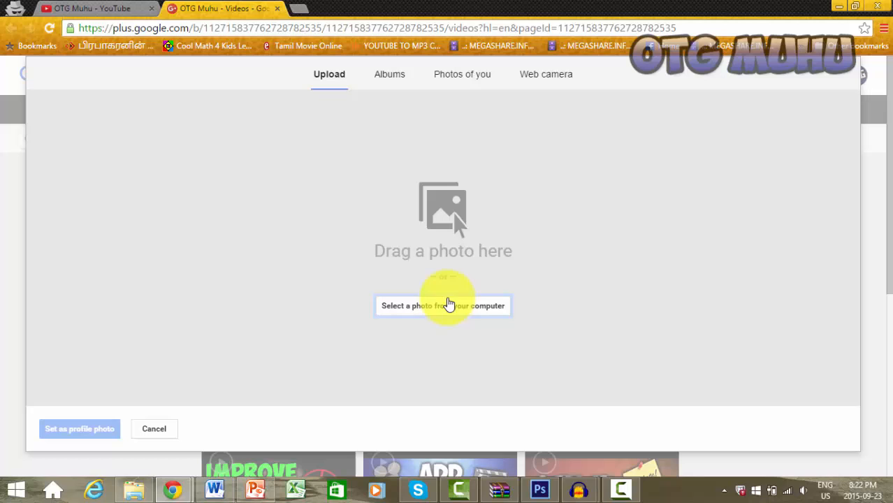
{"action": "mouse_move", "coordinate": [389, 75]}
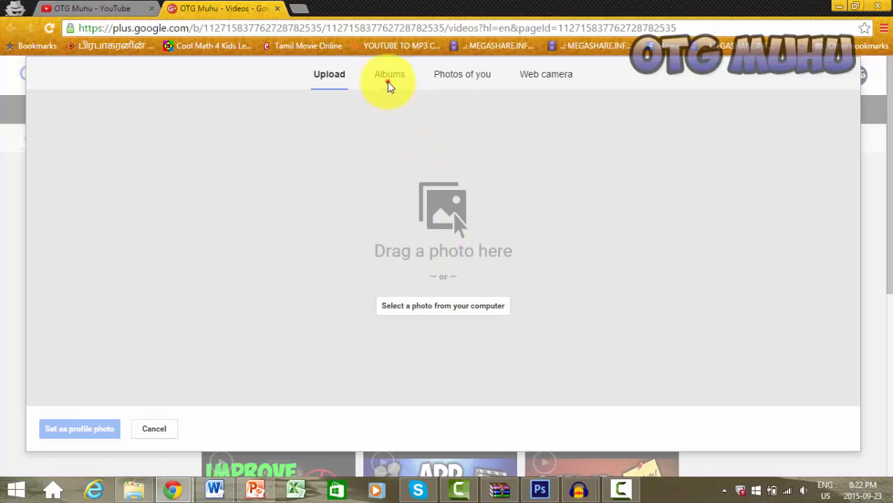
Browse the Albums, Photos of you and Web camera options, then return to upload without choosing
{"action": "left_click", "coordinate": [389, 74]}
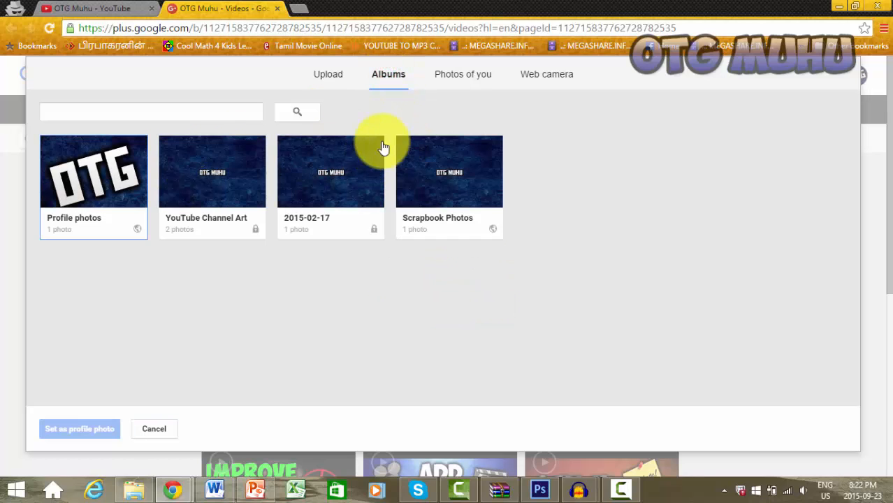
{"action": "left_click", "coordinate": [460, 74]}
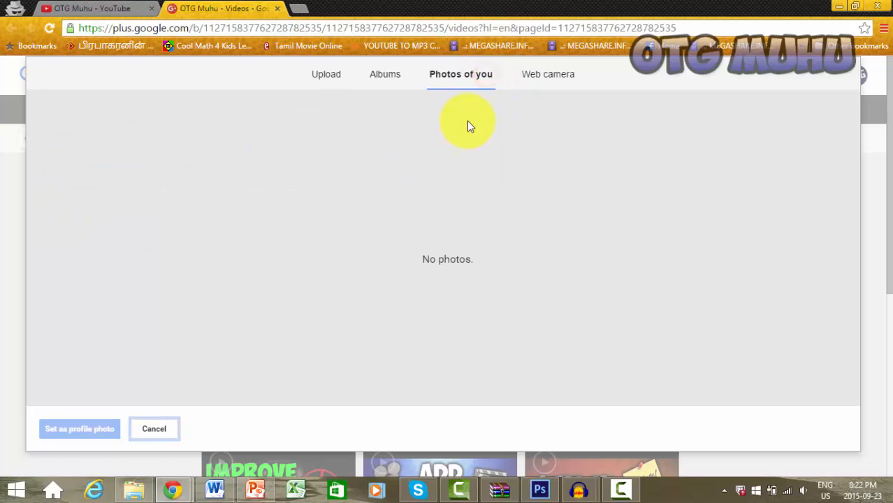
{"action": "left_click", "coordinate": [544, 75]}
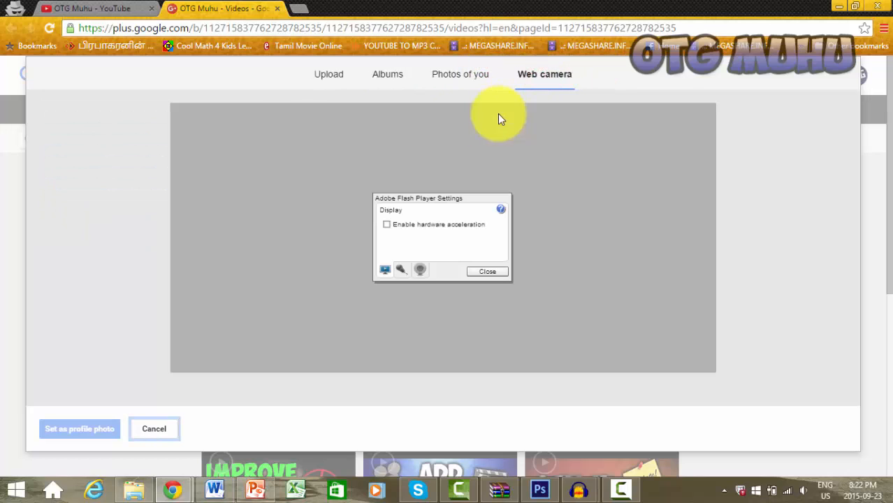
{"action": "mouse_move", "coordinate": [422, 217]}
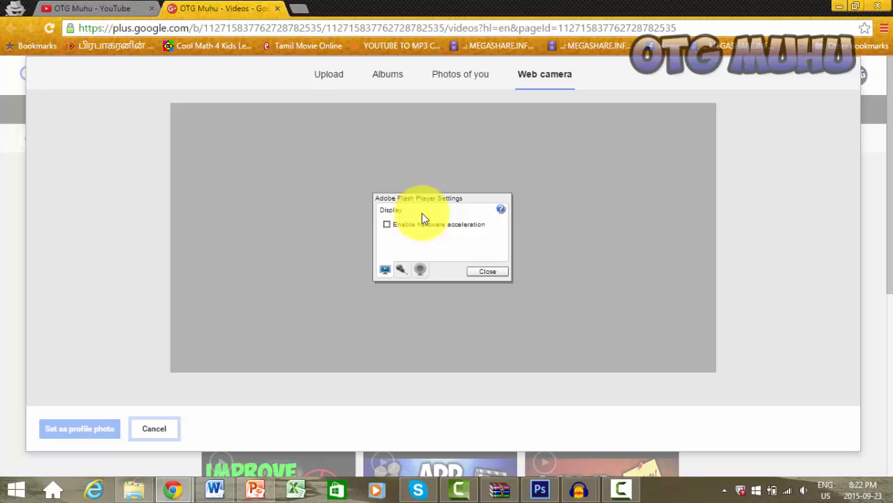
{"action": "mouse_move", "coordinate": [433, 62]}
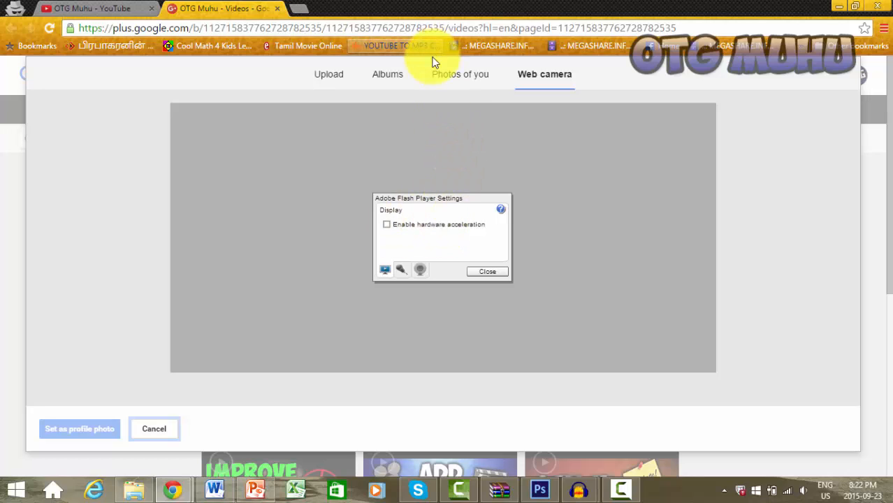
{"action": "left_click", "coordinate": [487, 271]}
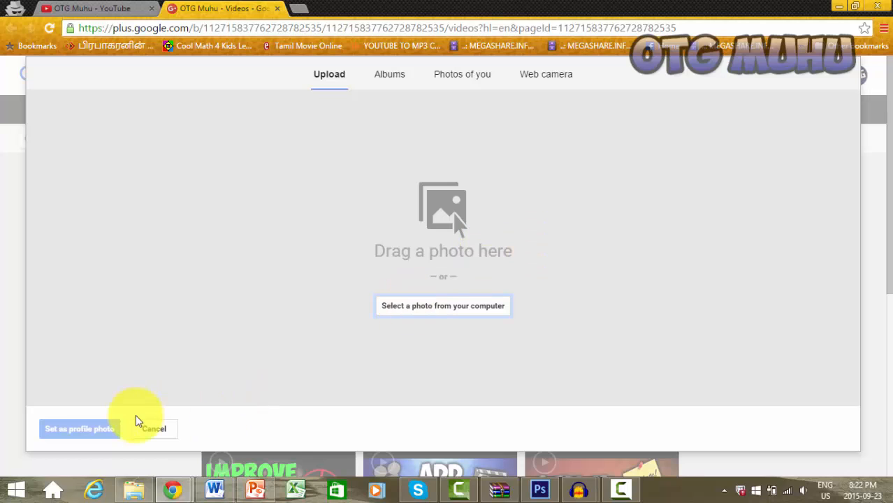
{"action": "left_click", "coordinate": [153, 429]}
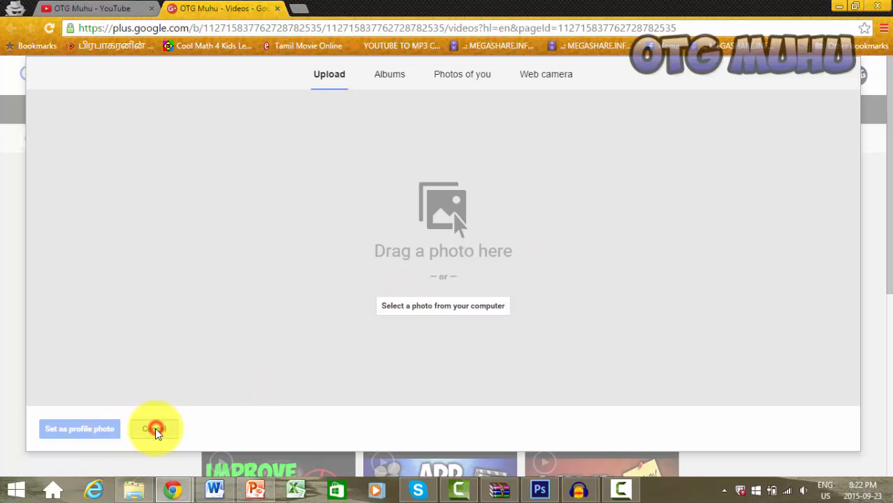
Cancel the profile photo dialog, keeping the current OTG profile photo
{"action": "left_click", "coordinate": [155, 428]}
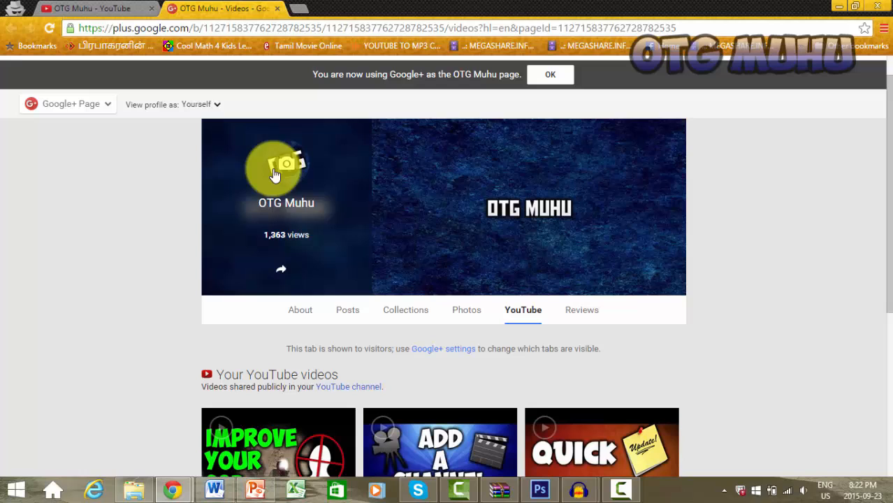
{"action": "mouse_move", "coordinate": [268, 170]}
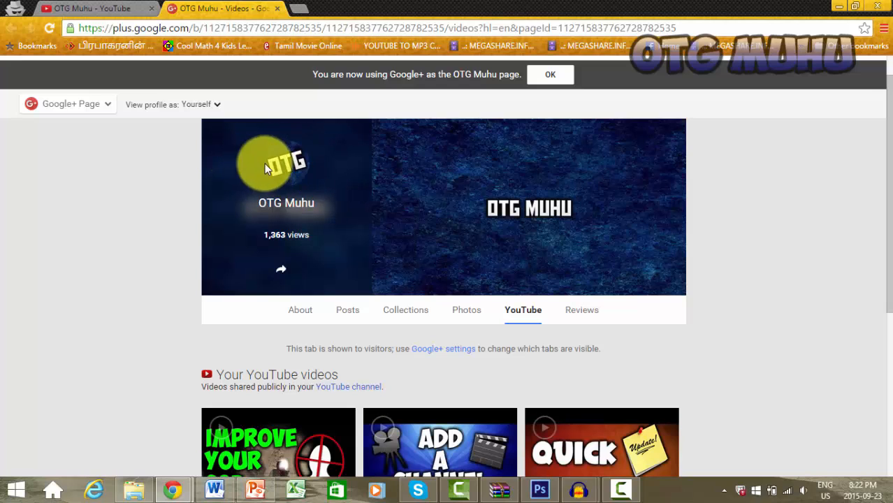
{"action": "mouse_move", "coordinate": [375, 222]}
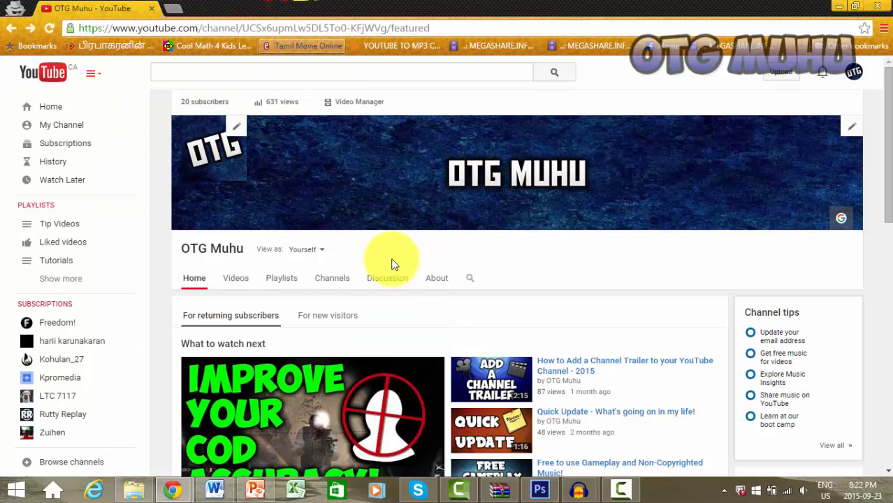
{"action": "mouse_move", "coordinate": [237, 185]}
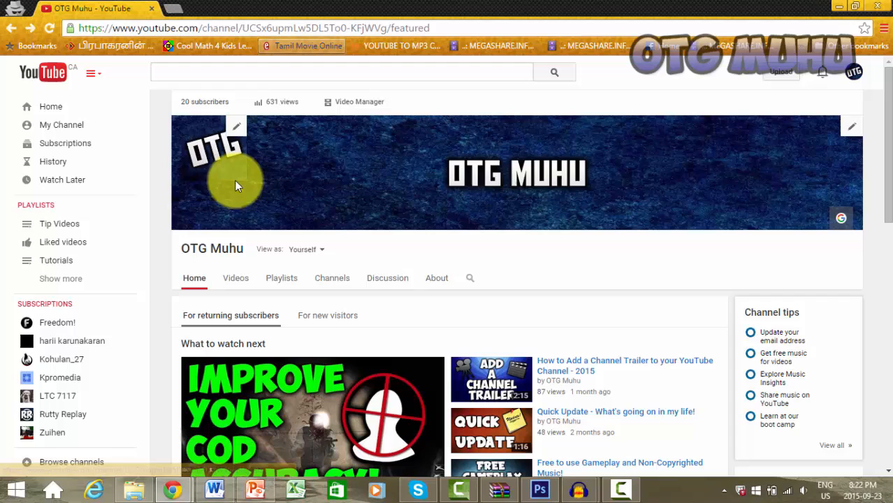
{"action": "mouse_move", "coordinate": [217, 151]}
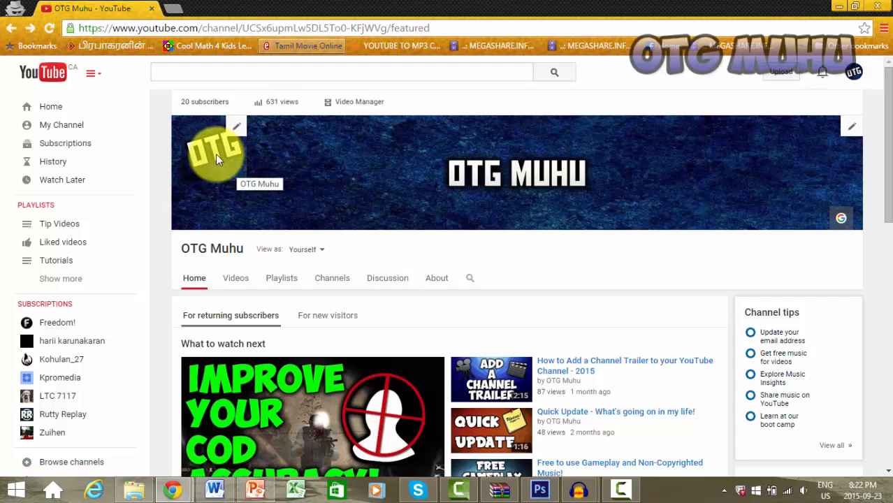
{"action": "mouse_move", "coordinate": [358, 172]}
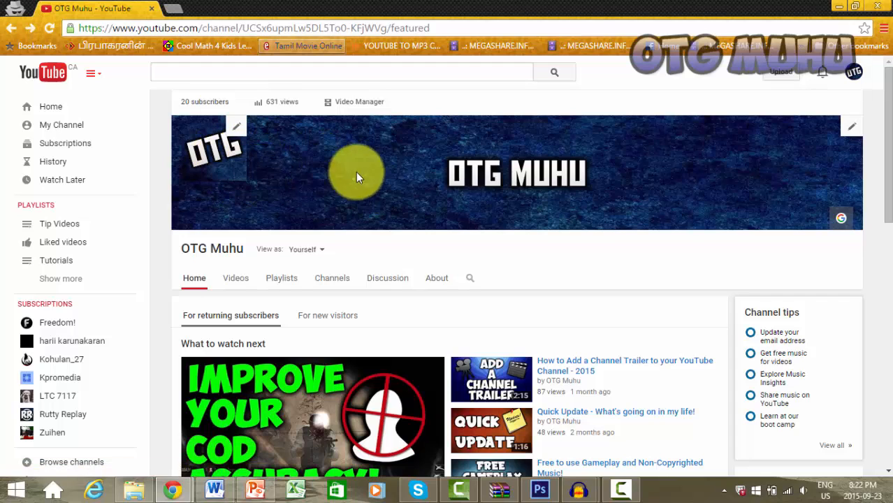
{"action": "mouse_move", "coordinate": [153, 87]}
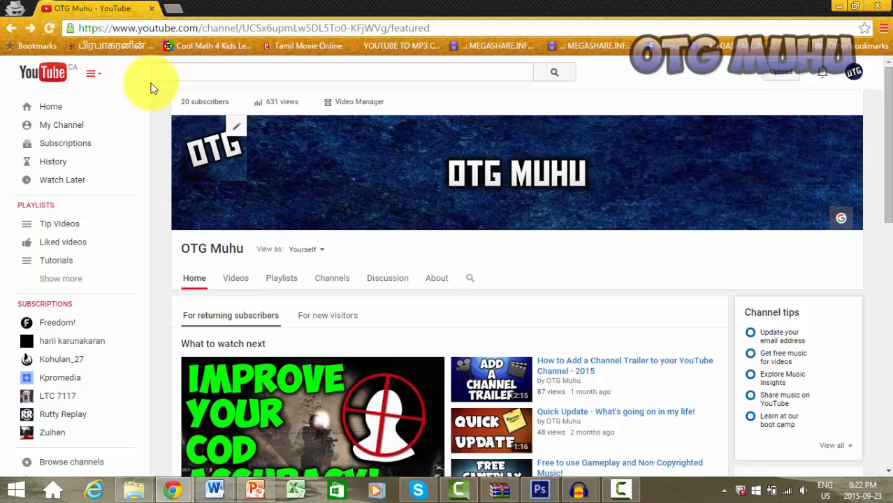
{"action": "mouse_move", "coordinate": [478, 268]}
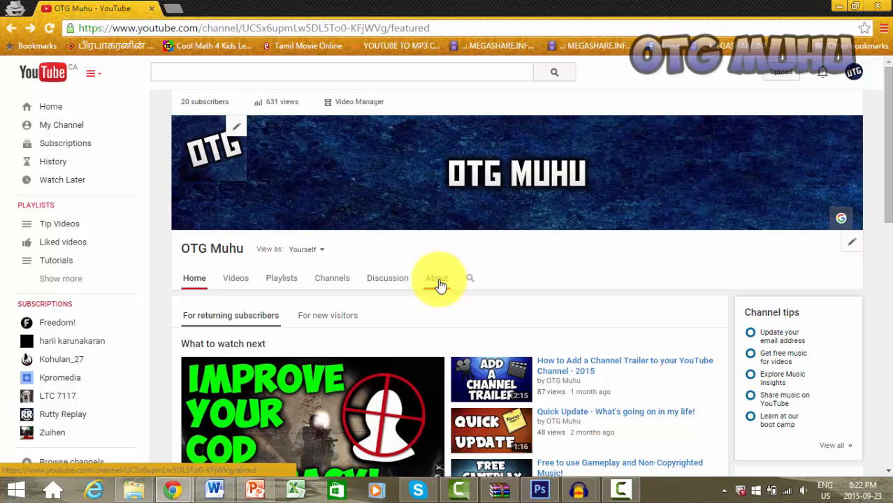
Open the About tab and scroll up to the subscriber count, views and join date
{"action": "left_click", "coordinate": [436, 278]}
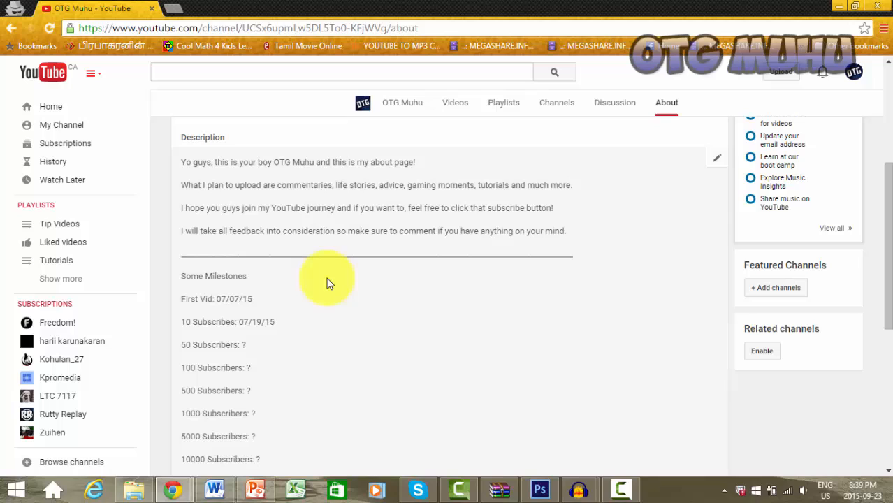
{"action": "mouse_move", "coordinate": [384, 246]}
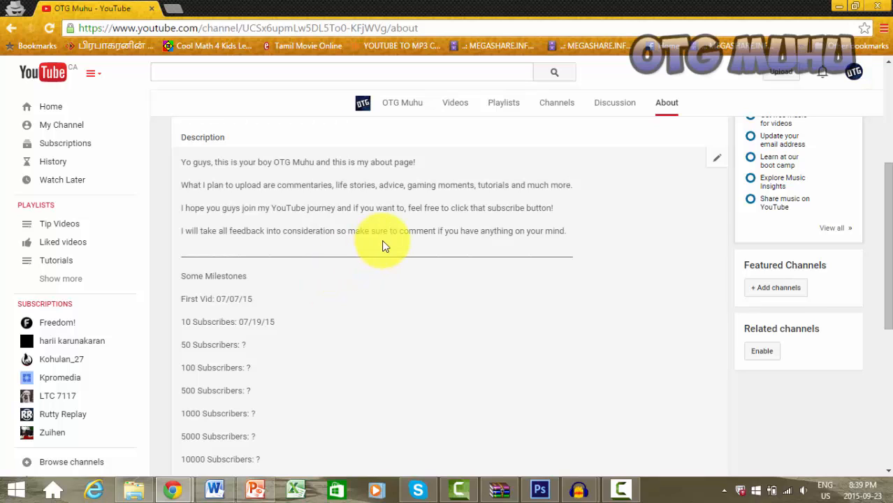
{"action": "mouse_move", "coordinate": [318, 184]}
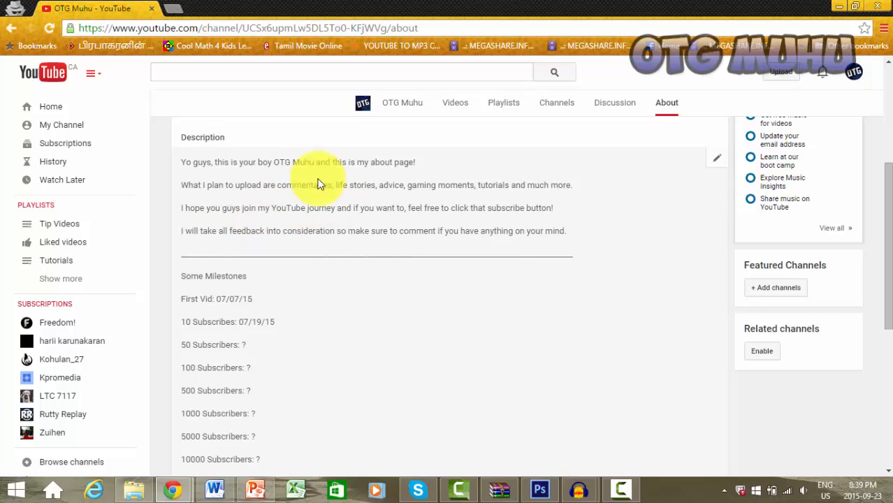
{"action": "mouse_move", "coordinate": [342, 237]}
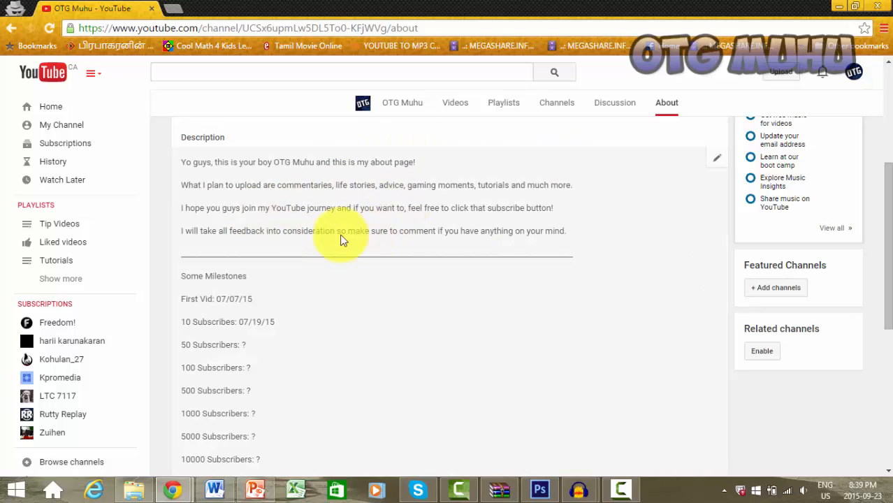
{"action": "mouse_move", "coordinate": [349, 212]}
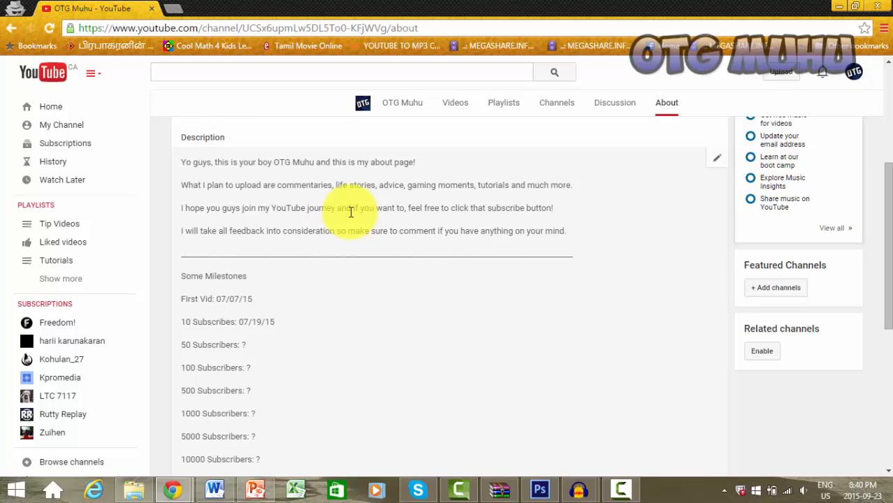
{"action": "scroll", "scroll_direction": "up", "scroll_amount": 3}
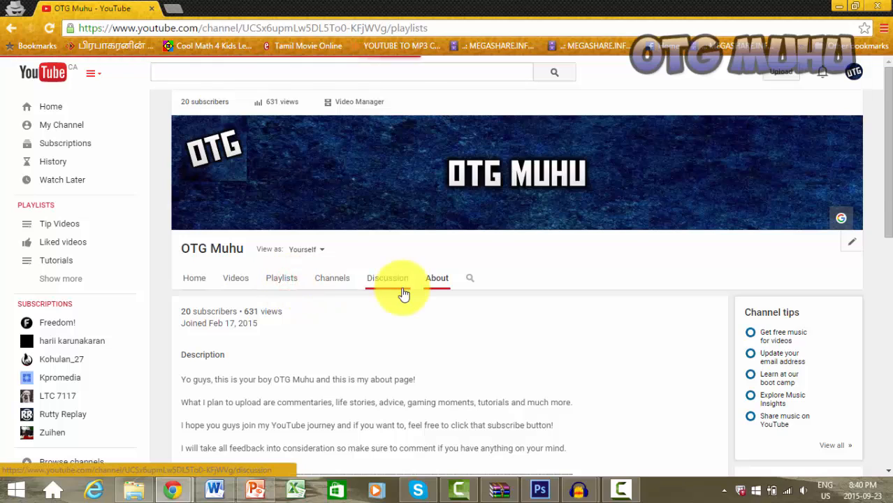
Show the Playlists tab with Liked videos, Tip Videos, Tutorials, Random Stuff and Life Stories
{"action": "left_click", "coordinate": [281, 278]}
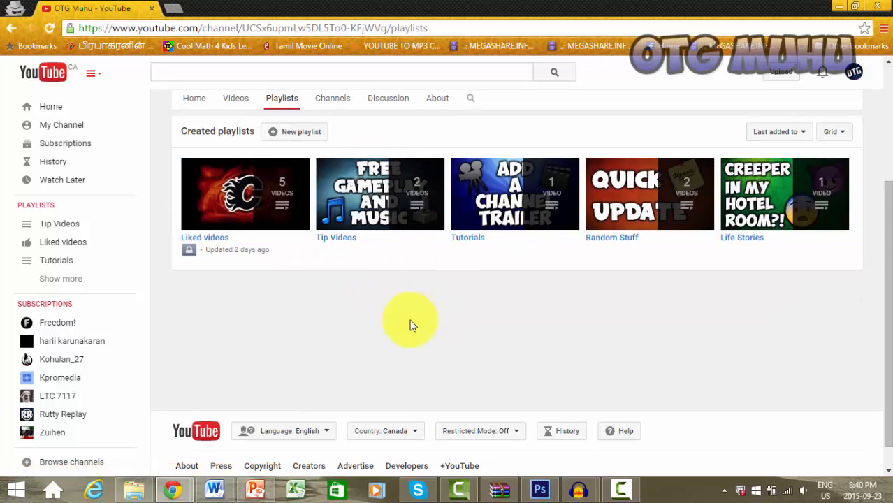
{"action": "mouse_move", "coordinate": [458, 325]}
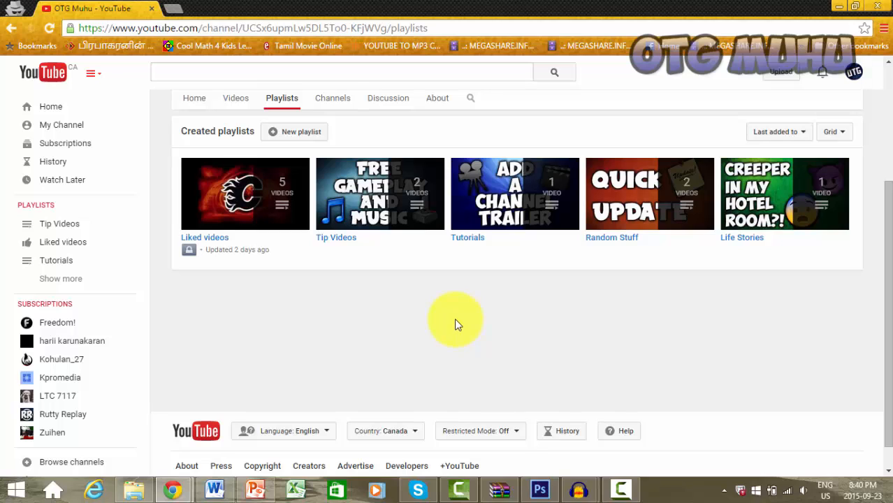
{"action": "mouse_move", "coordinate": [694, 241]}
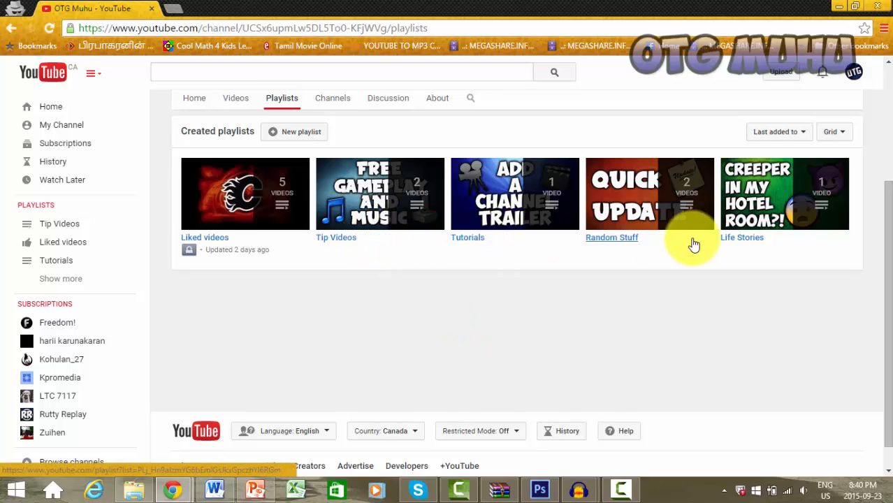
{"action": "mouse_move", "coordinate": [743, 259]}
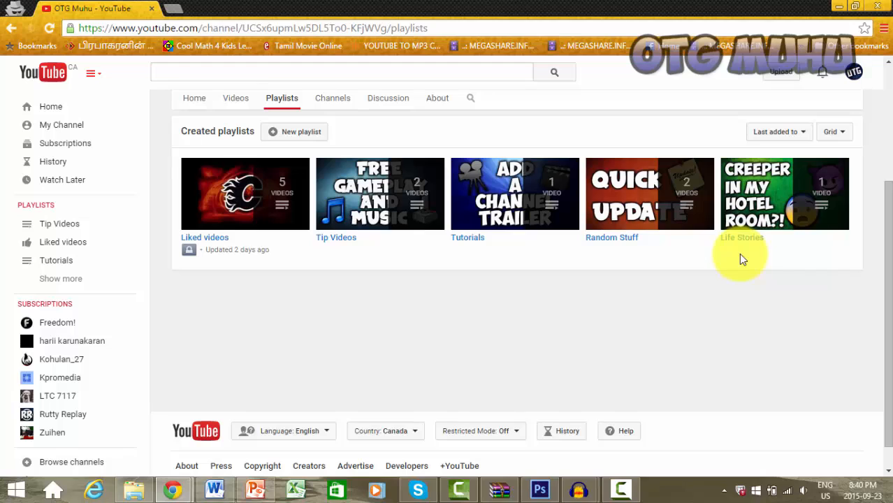
{"action": "mouse_move", "coordinate": [758, 264]}
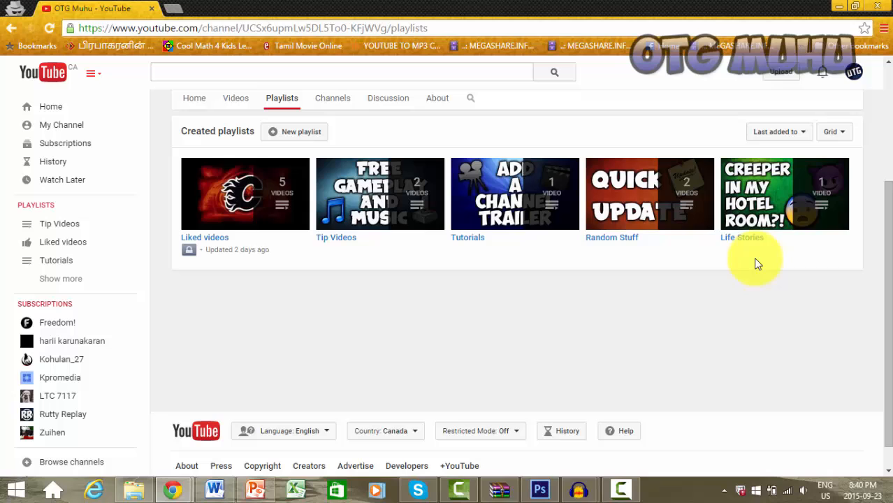
{"action": "mouse_move", "coordinate": [380, 193]}
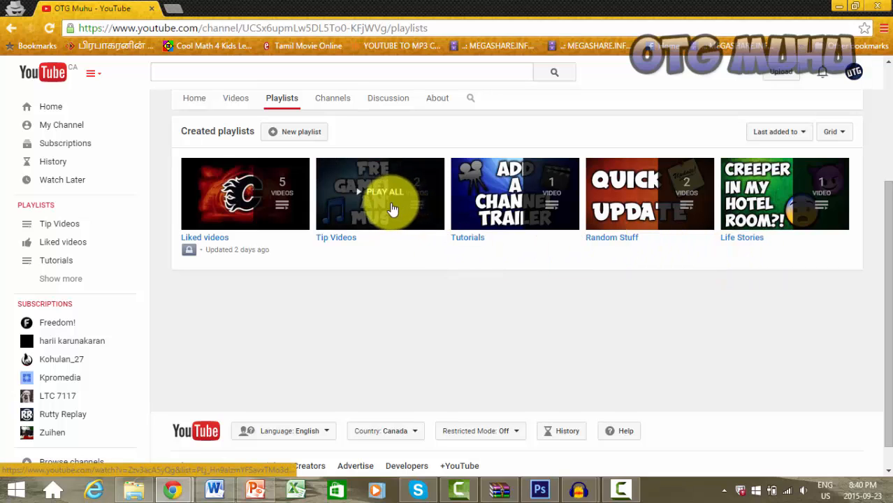
{"action": "left_click", "coordinate": [380, 194]}
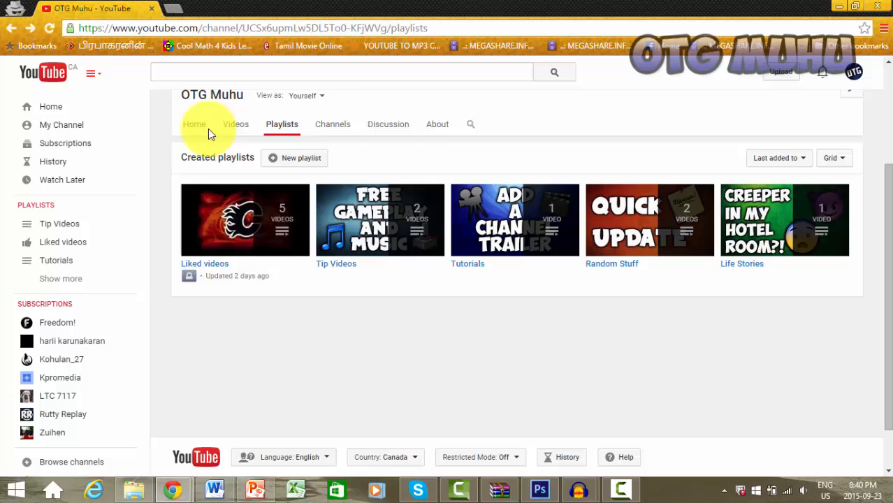
Go back to the Home tab and scroll up to the OTG MUHU banner
{"action": "left_click", "coordinate": [194, 124]}
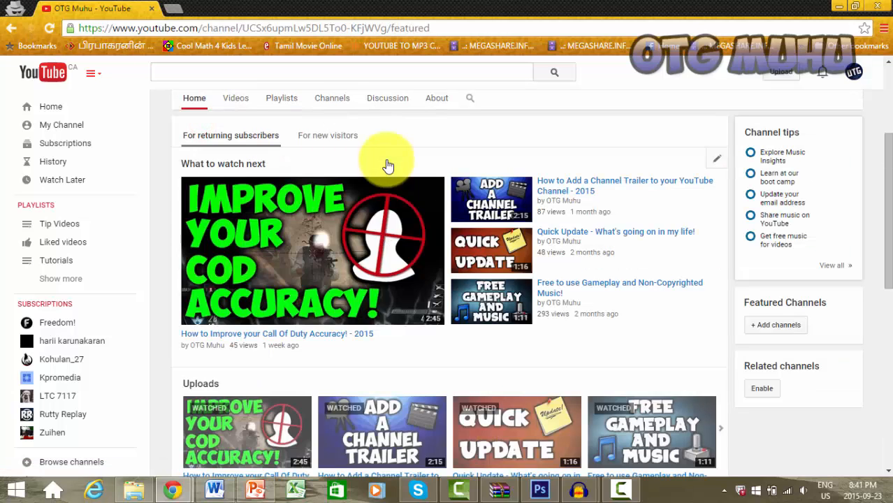
{"action": "scroll", "scroll_direction": "up", "scroll_amount": 3}
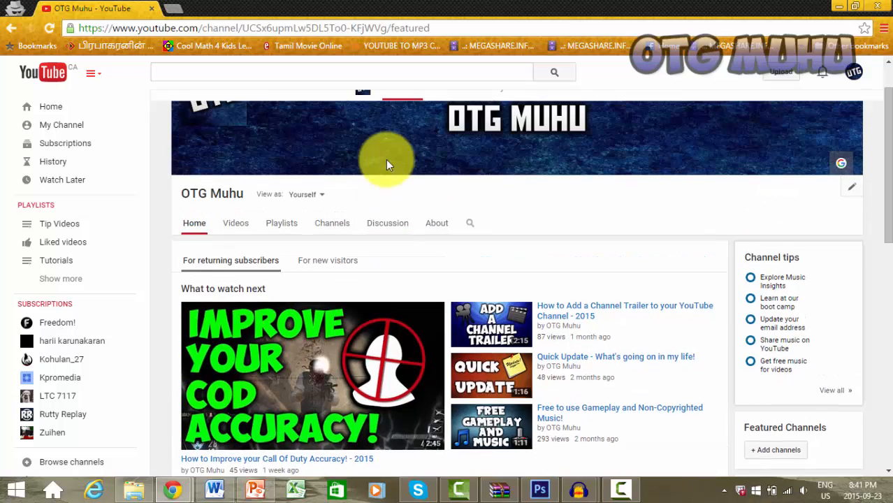
{"action": "scroll", "scroll_direction": "up", "scroll_amount": 3}
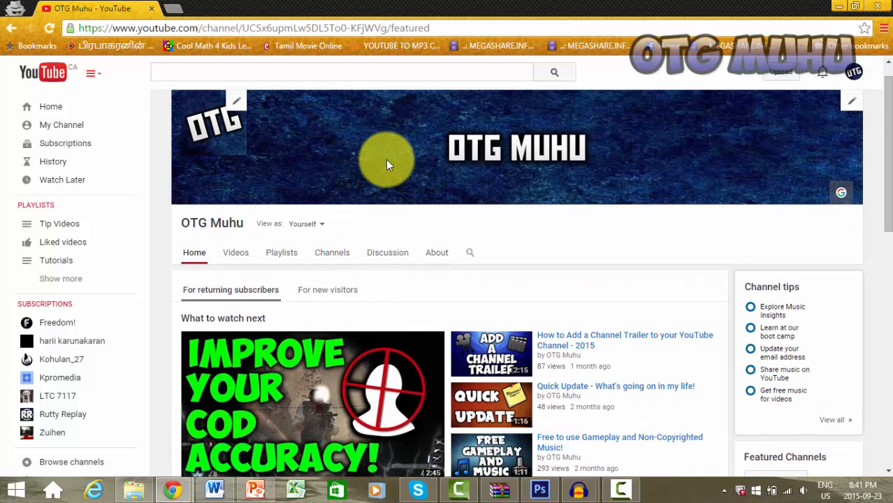